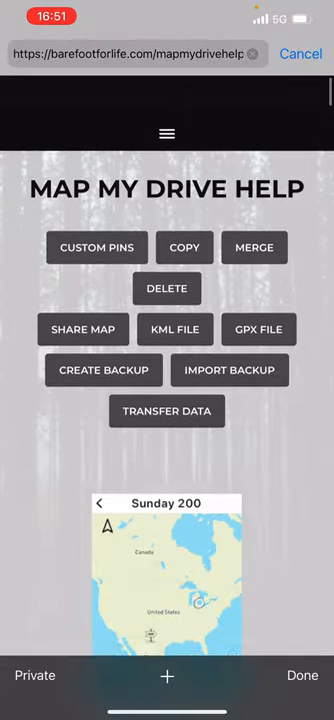
# Leave the Map My Drive Help page to reach the saved wget clipping in Copied
pyautogui.click(168, 132)
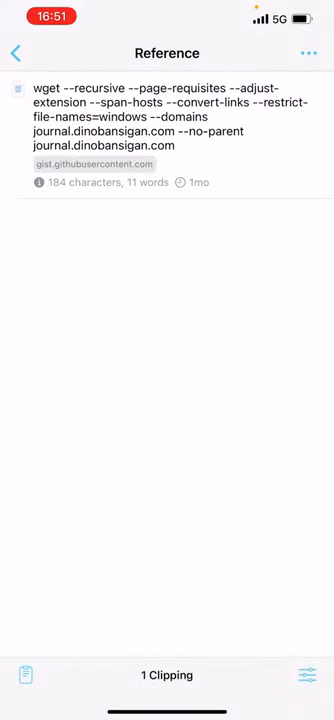
# Edit the wget clipping so both target domains read barefootforlife.com
pyautogui.click(166, 116)
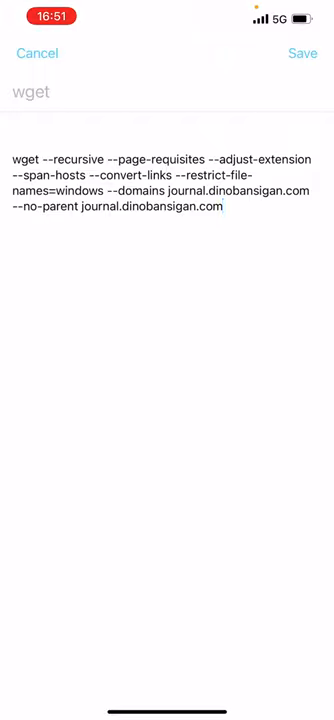
pyautogui.doubleClick(150, 208)
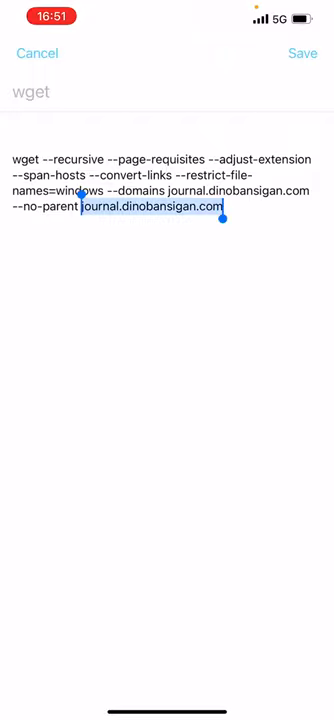
pyautogui.write('barefootfot')
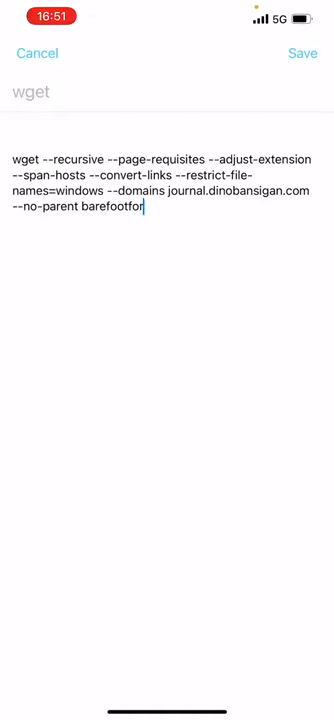
pyautogui.write('life.com')
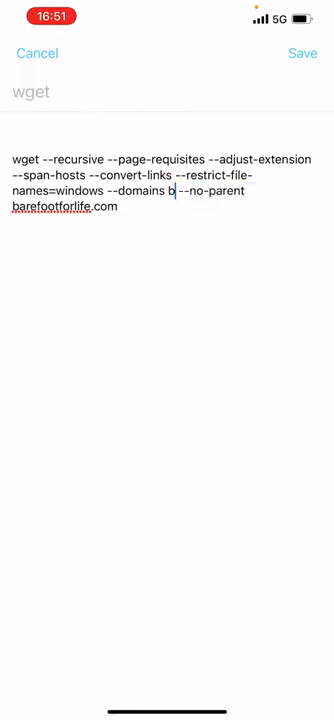
pyautogui.write('arefootforlife.com')
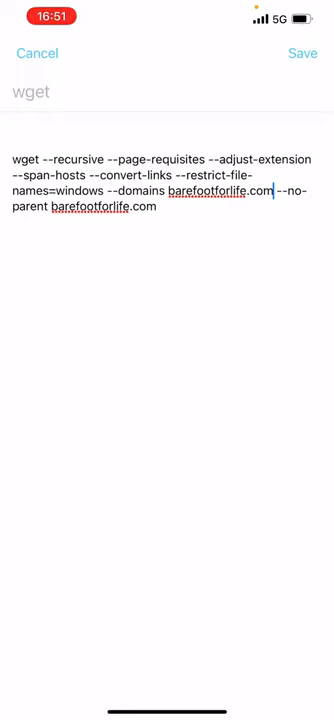
# Save the edited command and run it in iSH, watching barefootforlife.com files download
pyautogui.click(302, 52)
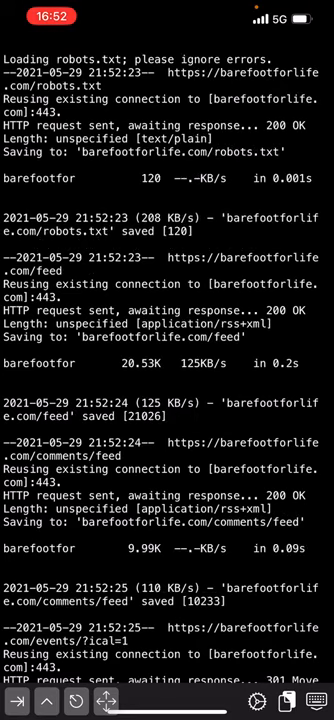
pyautogui.scroll(-3)
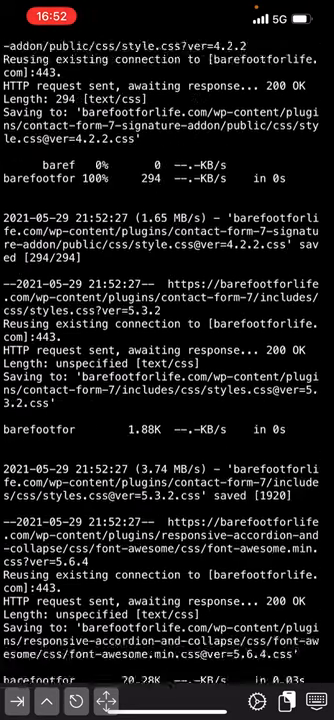
pyautogui.scroll(-3)
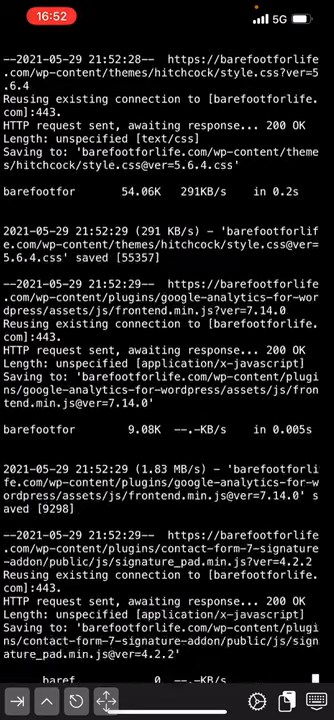
pyautogui.scroll(-3)
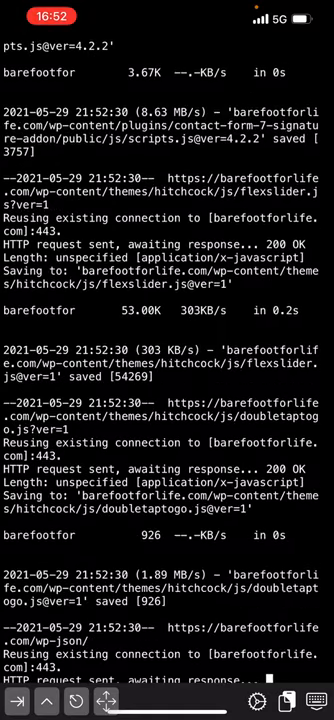
pyautogui.scroll(-3)
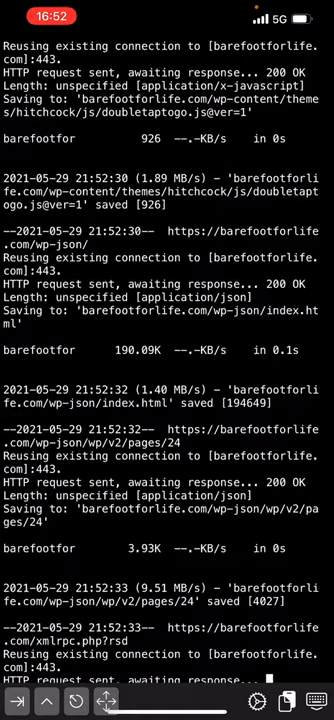
pyautogui.scroll(-3)
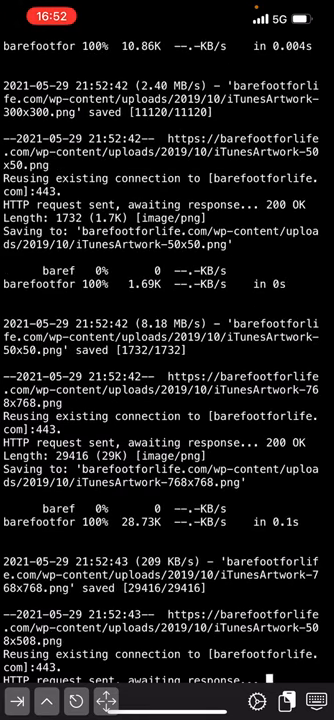
pyautogui.scroll(-3)
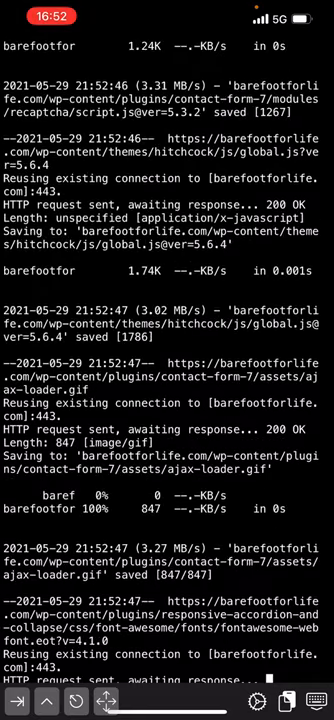
pyautogui.scroll(-3)
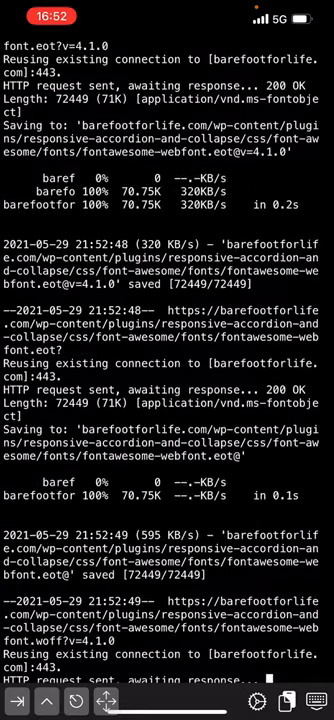
pyautogui.scroll(-3)
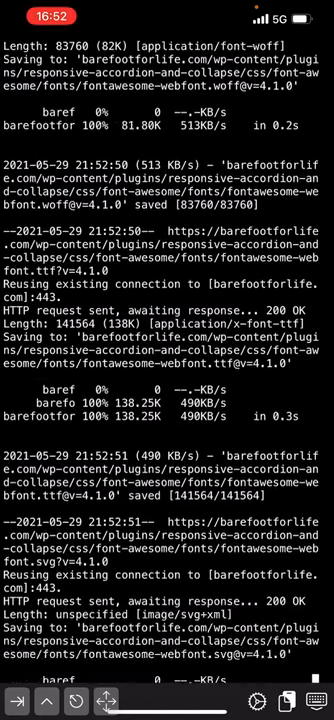
pyautogui.scroll(-3)
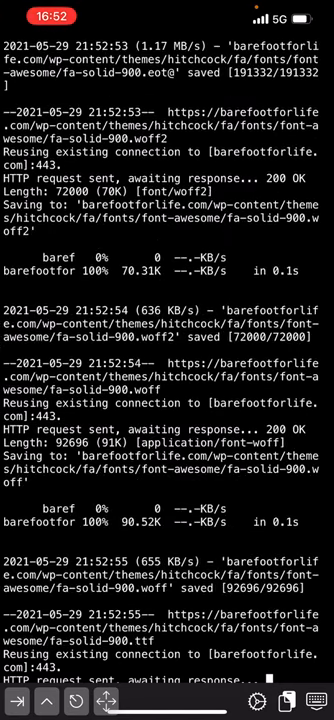
pyautogui.scroll(-3)
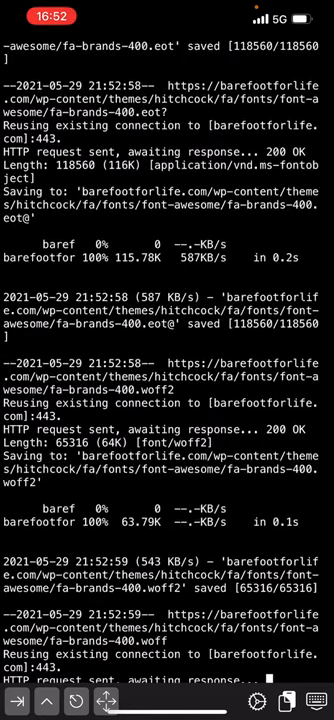
pyautogui.scroll(-3)
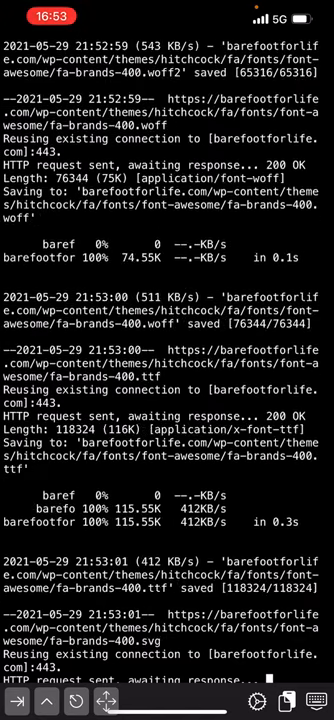
pyautogui.scroll(-3)
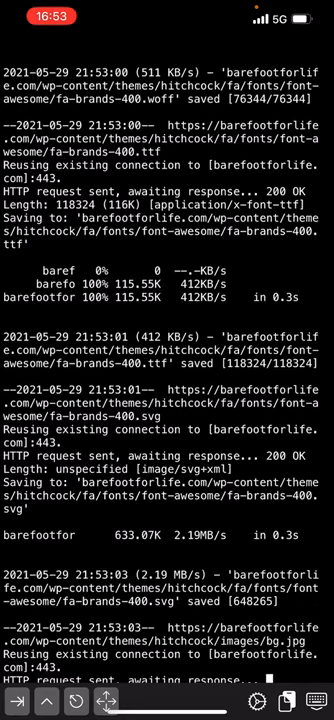
pyautogui.scroll(-3)
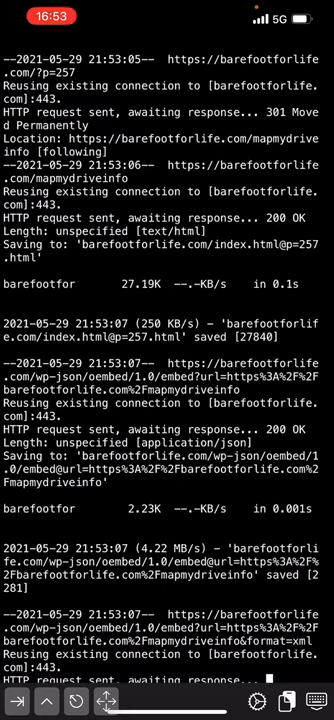
# Follow the wget output as barefootforlife.com pages and assets are mirrored
pyautogui.scroll(-3)
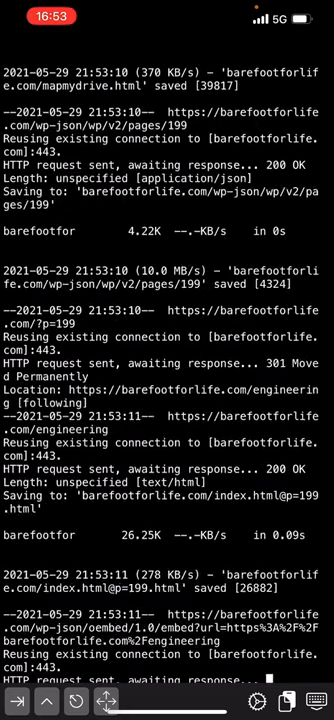
pyautogui.scroll(-3)
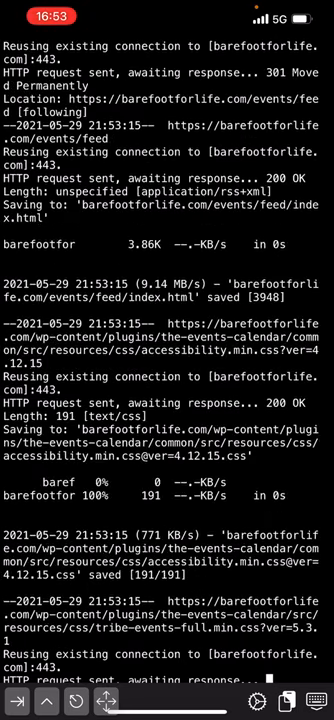
pyautogui.scroll(-3)
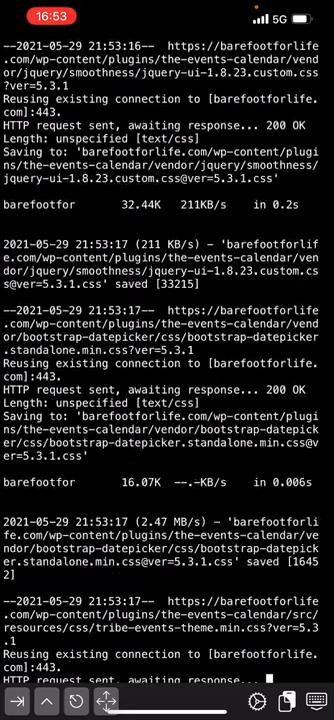
pyautogui.scroll(-3)
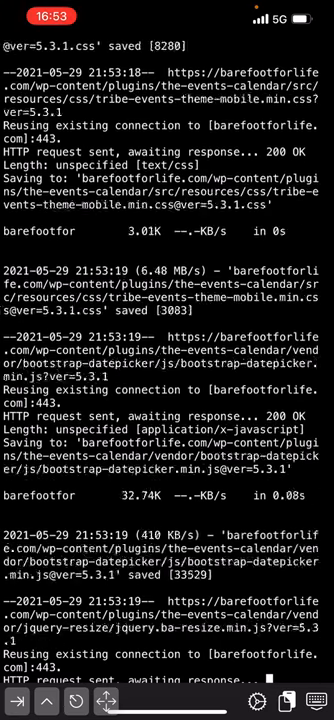
pyautogui.scroll(-3)
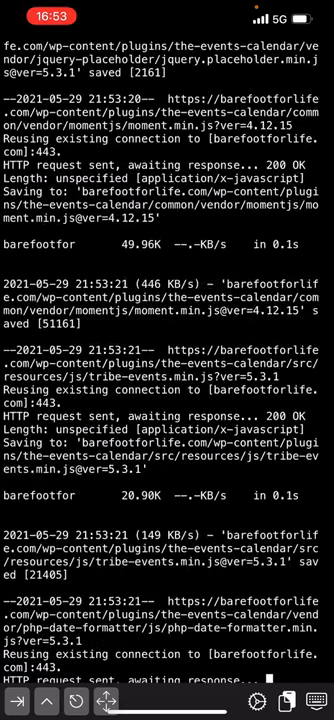
pyautogui.scroll(-3)
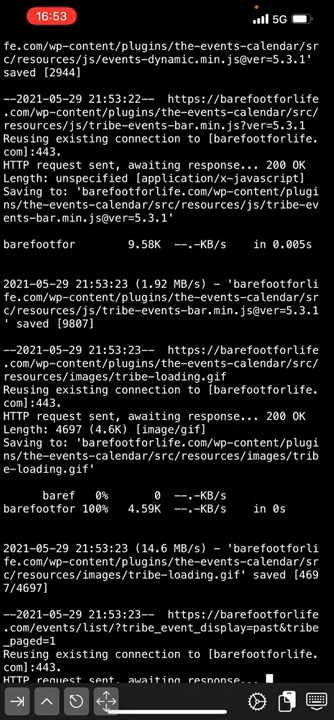
pyautogui.scroll(-3)
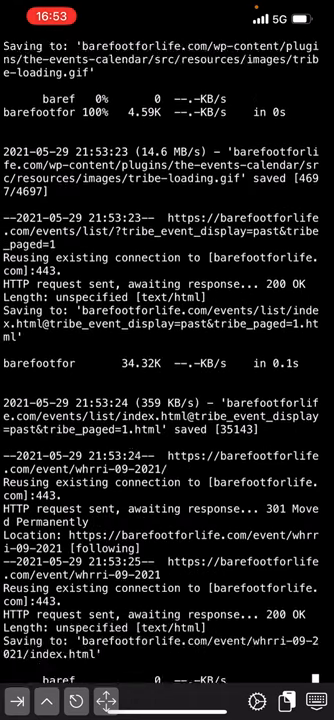
pyautogui.scroll(-3)
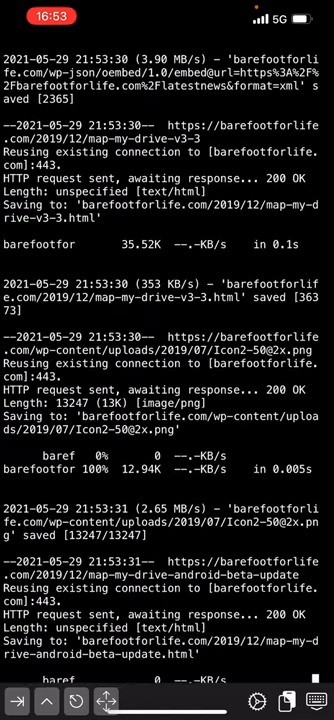
pyautogui.scroll(-3)
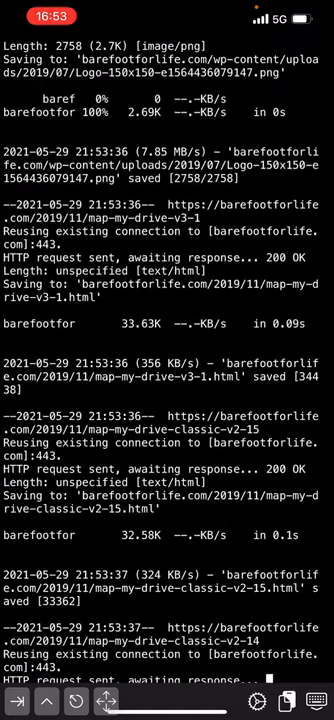
pyautogui.scroll(-3)
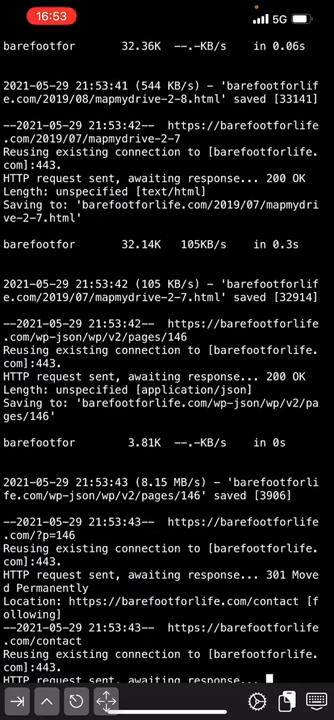
pyautogui.scroll(-3)
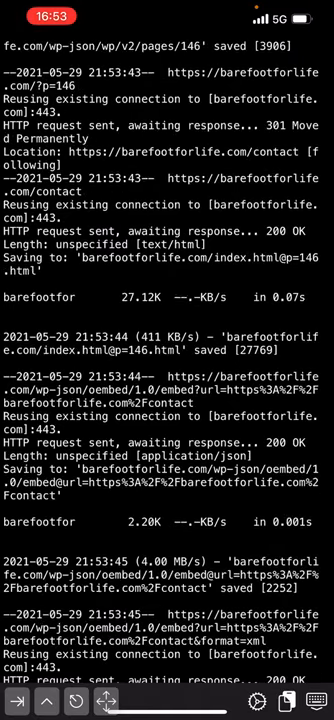
pyautogui.scroll(-3)
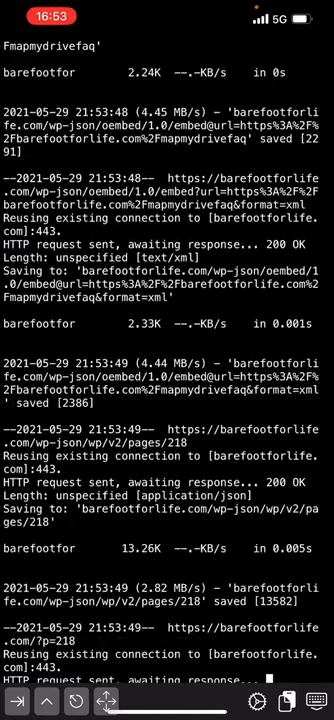
pyautogui.scroll(-3)
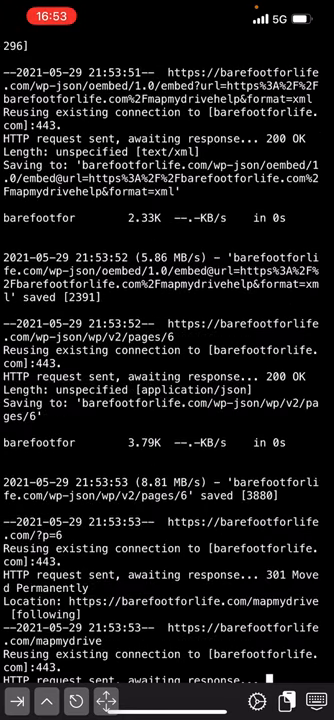
pyautogui.scroll(-3)
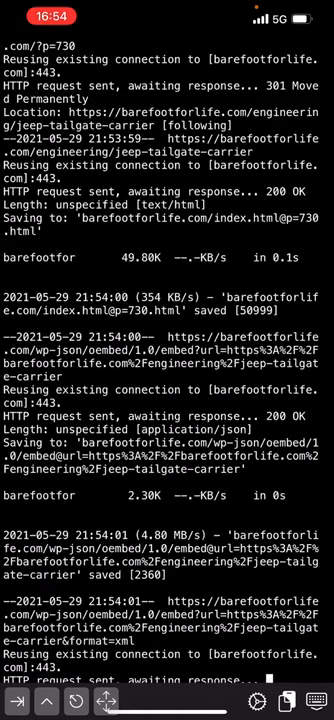
pyautogui.scroll(-3)
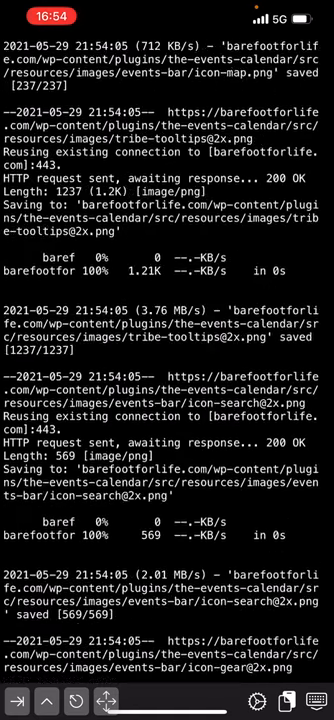
pyautogui.scroll(-3)
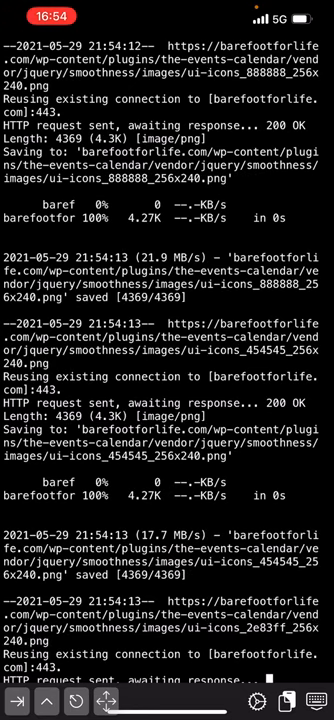
pyautogui.scroll(-3)
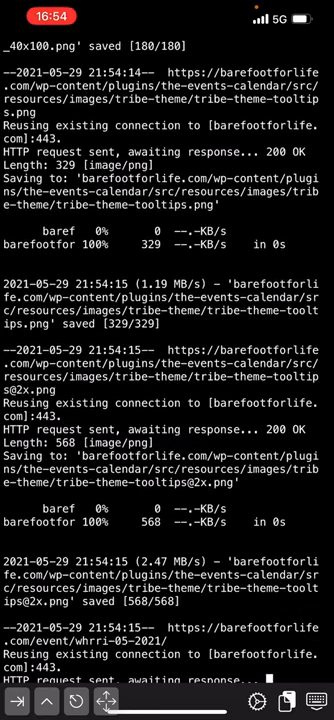
pyautogui.scroll(-3)
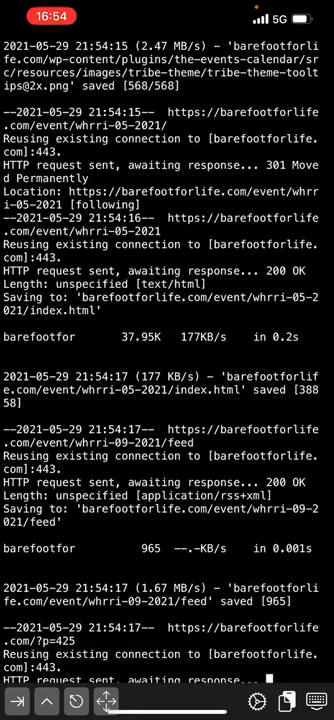
pyautogui.scroll(-3)
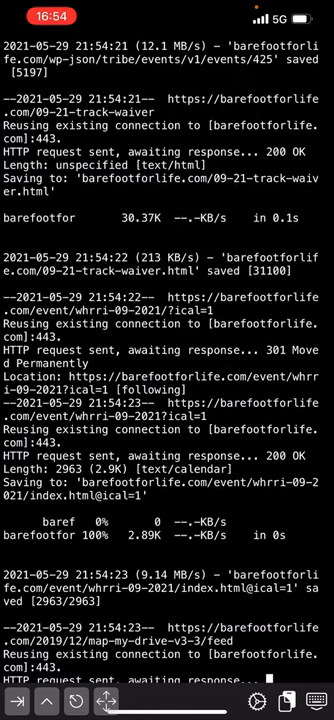
pyautogui.scroll(-3)
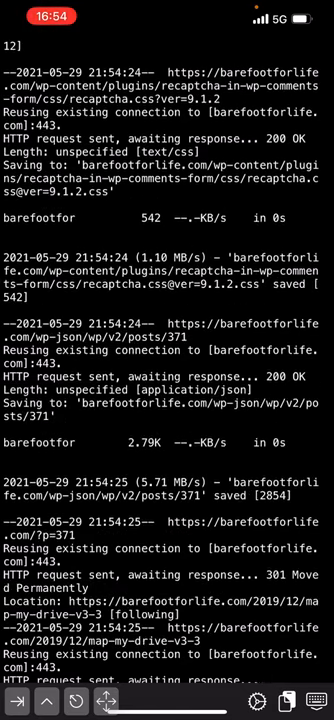
pyautogui.scroll(-3)
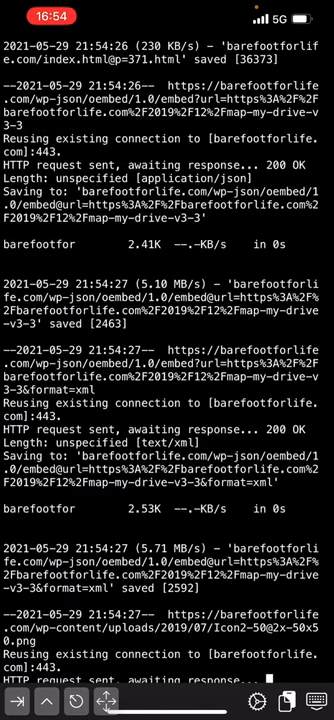
pyautogui.scroll(-3)
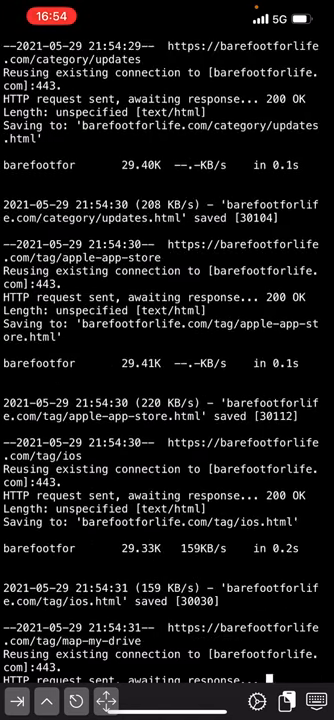
pyautogui.scroll(-3)
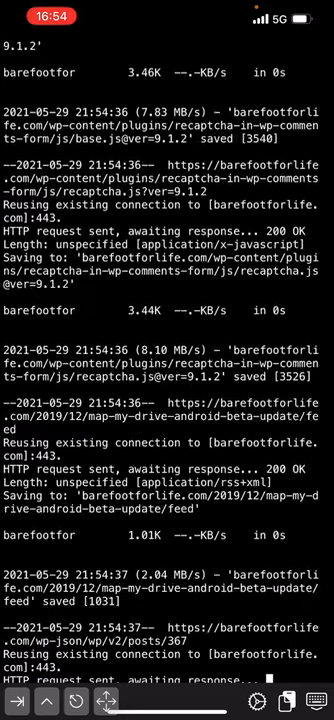
pyautogui.scroll(-3)
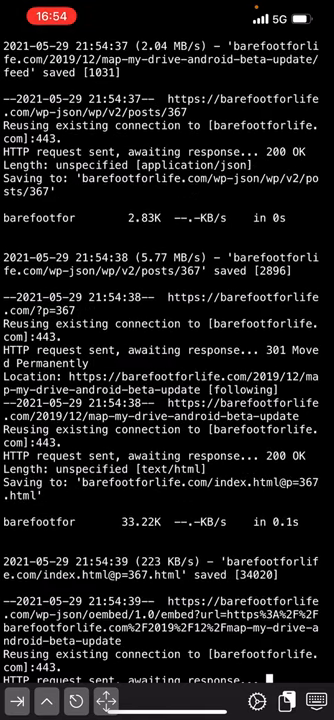
# Watch the mirror fetch the site's tag pages, feeds and JSON until it completes
pyautogui.scroll(-3)
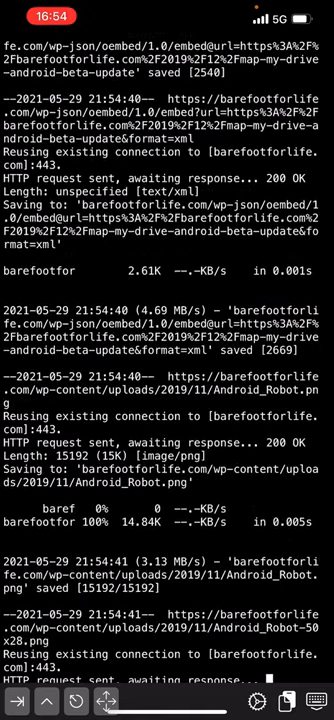
pyautogui.scroll(-3)
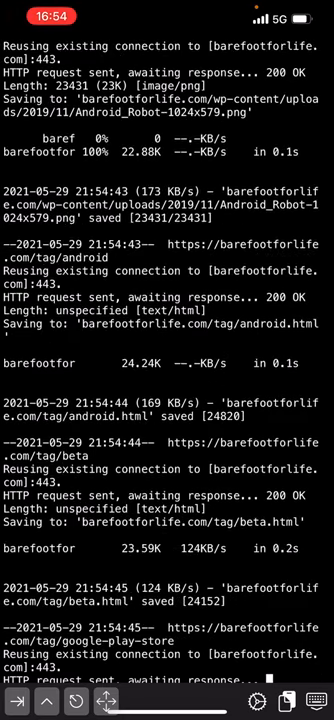
pyautogui.scroll(-3)
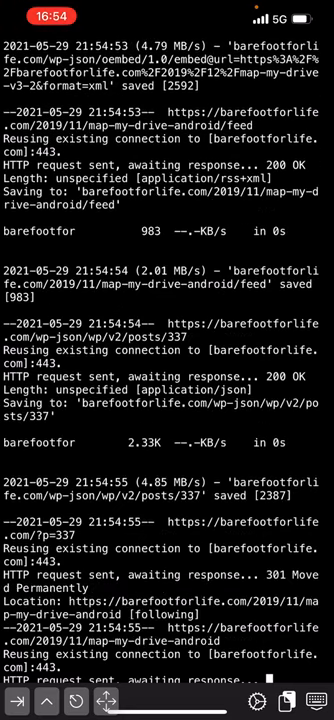
pyautogui.scroll(-3)
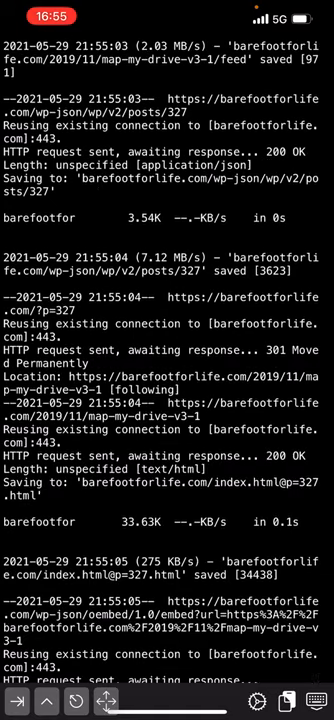
pyautogui.scroll(-3)
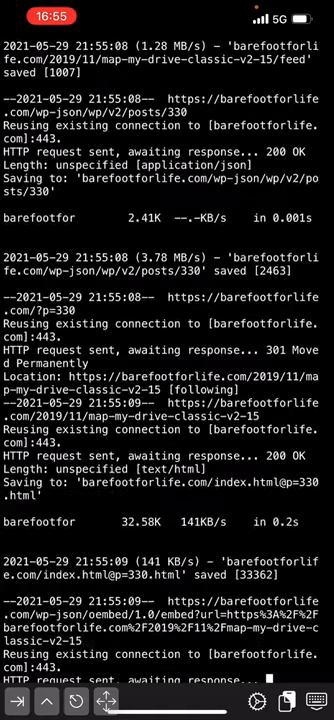
pyautogui.scroll(-3)
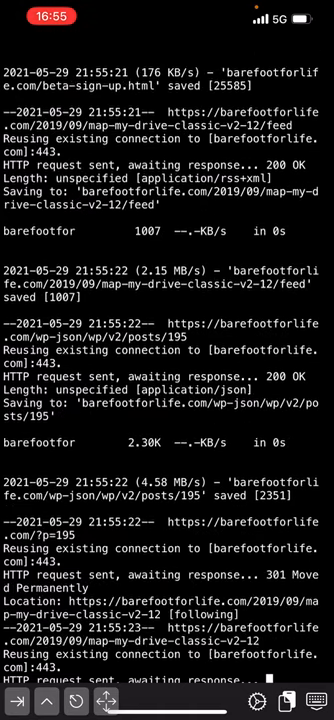
pyautogui.scroll(-3)
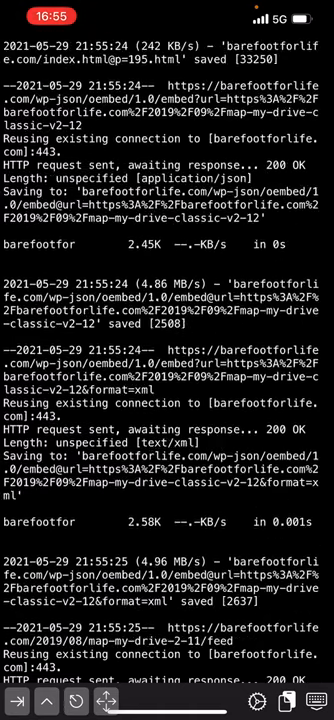
pyautogui.scroll(-3)
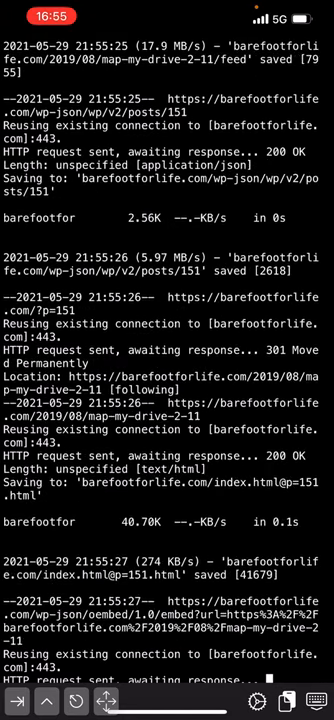
pyautogui.scroll(-3)
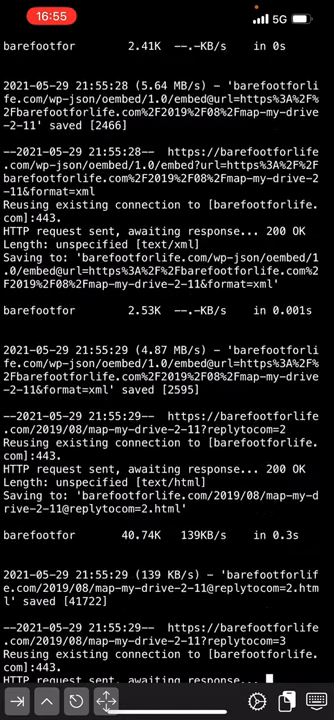
pyautogui.scroll(-3)
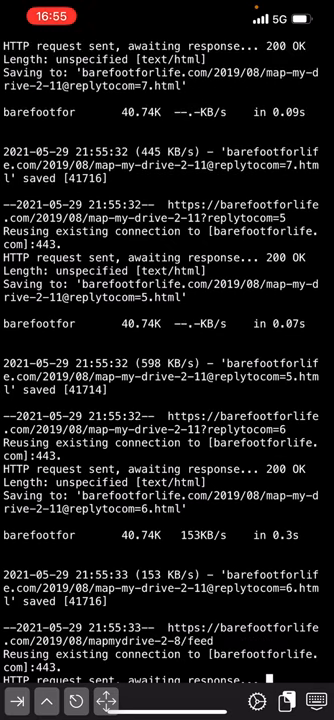
pyautogui.scroll(-3)
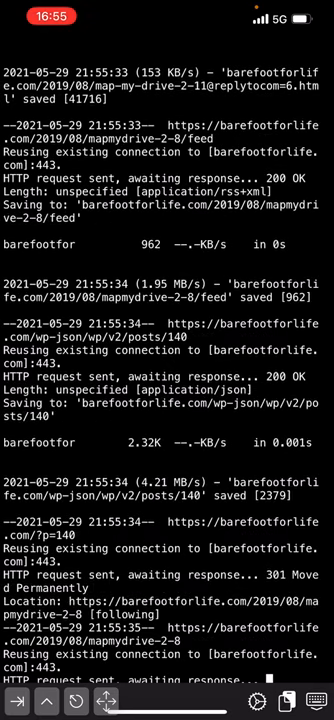
pyautogui.scroll(-3)
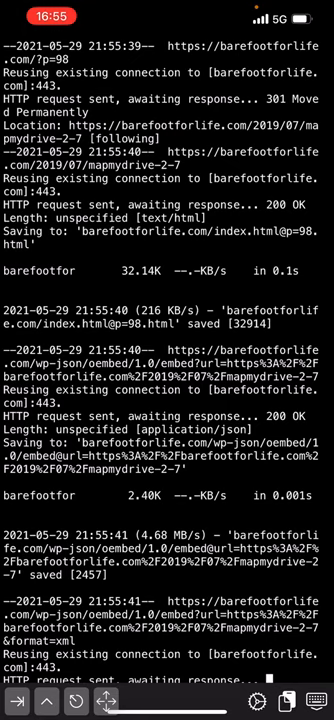
pyautogui.scroll(-3)
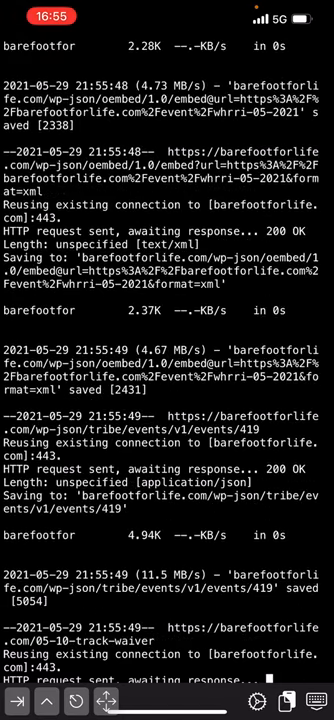
pyautogui.scroll(-3)
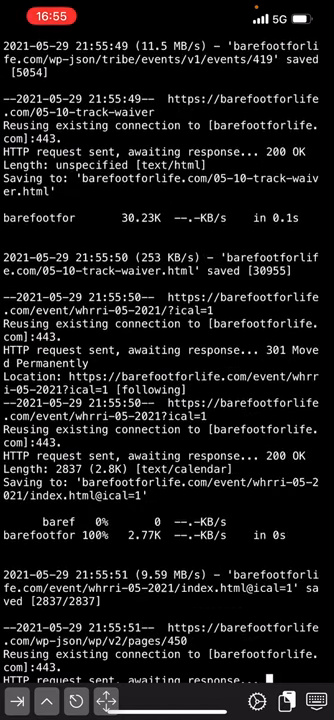
pyautogui.scroll(-3)
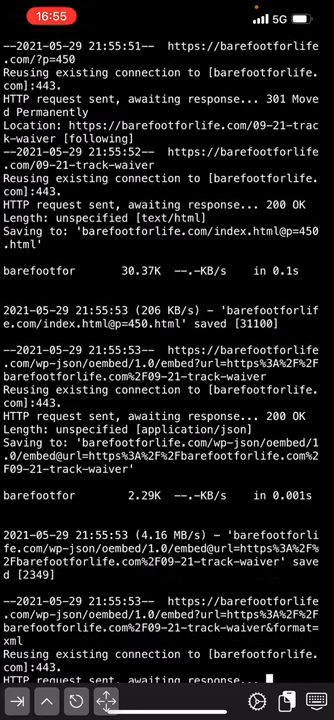
pyautogui.scroll(-3)
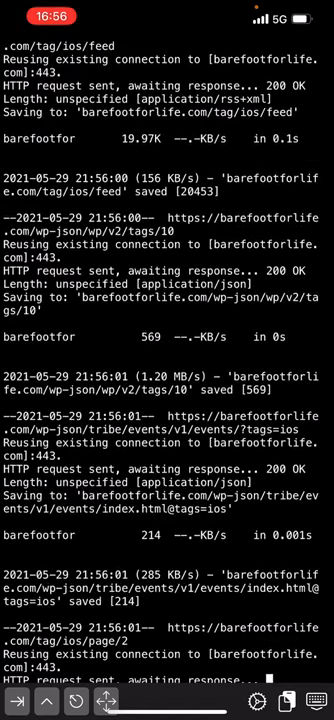
pyautogui.scroll(-3)
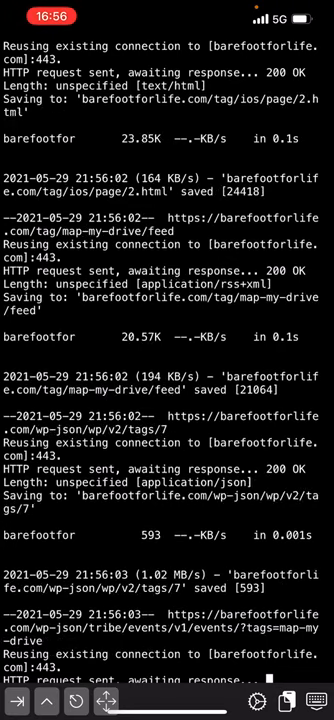
pyautogui.scroll(-3)
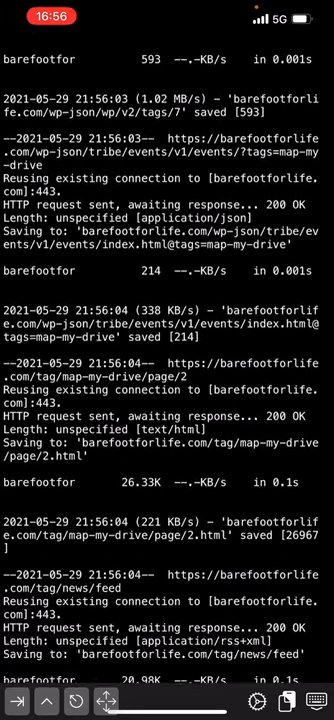
pyautogui.scroll(-3)
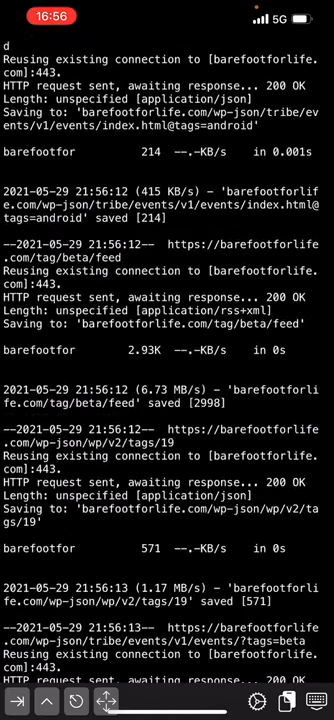
pyautogui.scroll(-3)
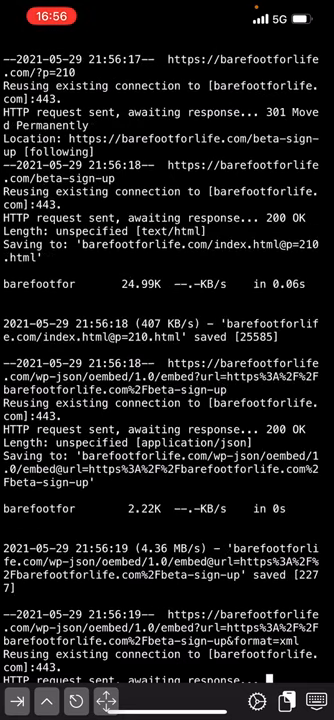
pyautogui.scroll(-3)
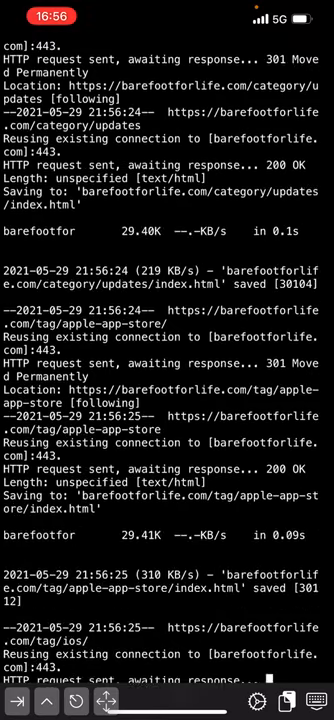
pyautogui.scroll(-3)
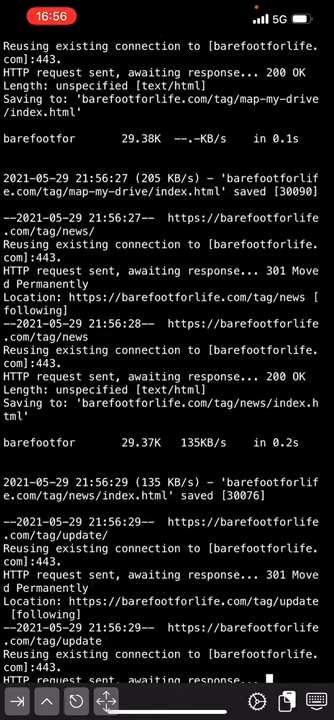
pyautogui.scroll(-3)
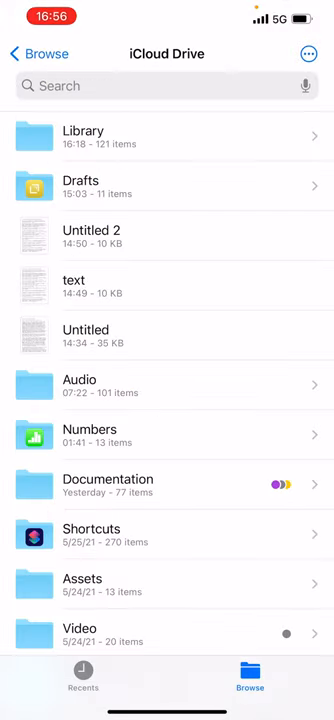
# Browse to iSH's feet folder and select the 54-item barefootforlife.com folder
pyautogui.click(16, 52)
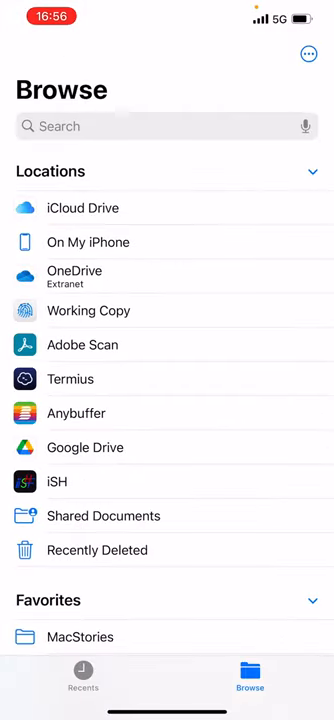
pyautogui.click(58, 480)
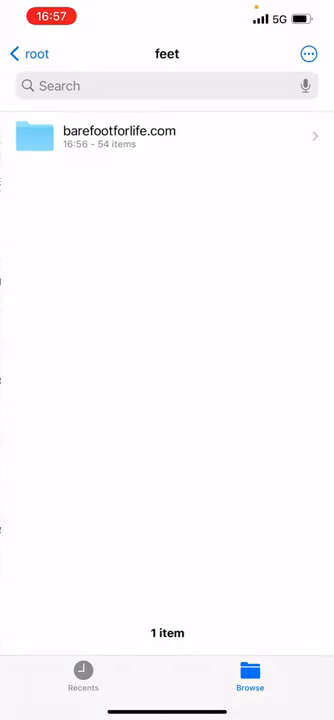
pyautogui.click(308, 54)
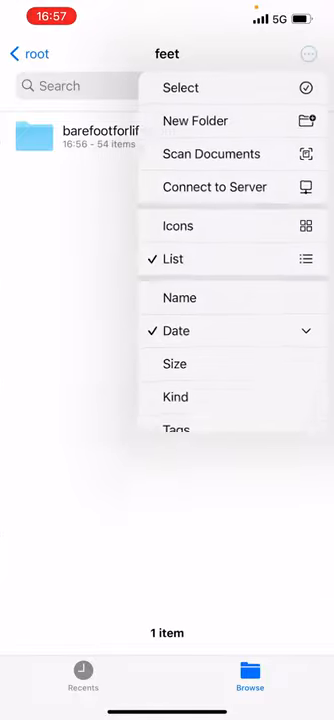
pyautogui.click(180, 88)
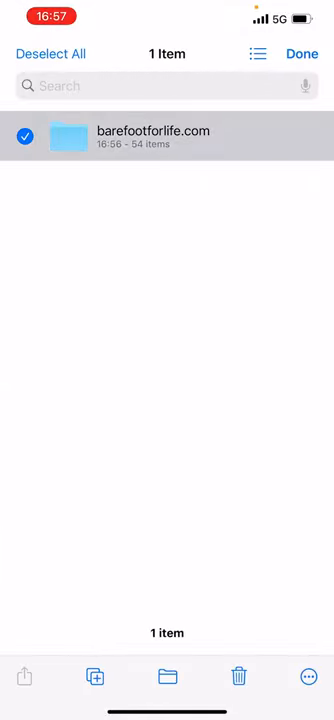
# Copy the selected barefootforlife.com folder into iCloud Drive's Documentation folder
pyautogui.click(168, 676)
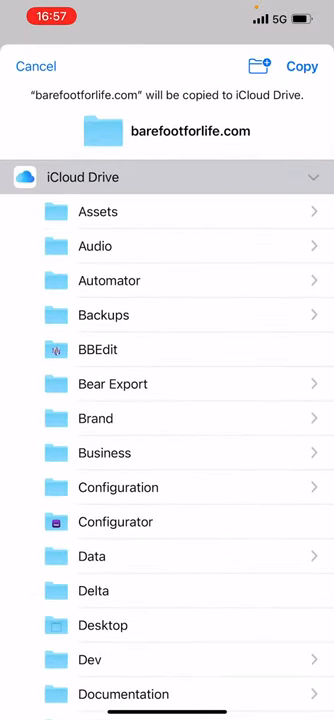
pyautogui.scroll(-3)
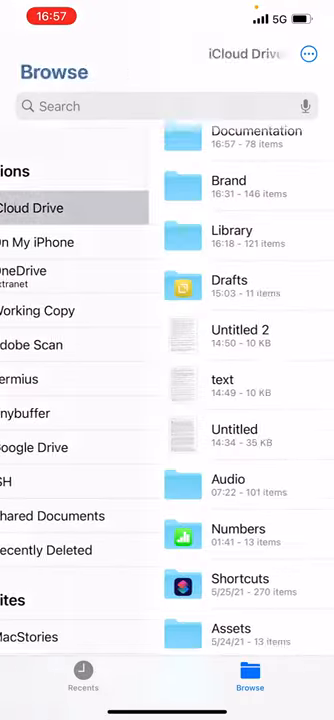
# Open the copied barefootforlife.com folder and Quick Look an index HTML page
pyautogui.click(256, 136)
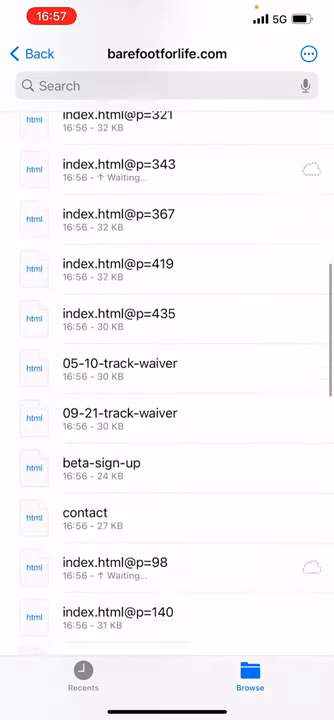
pyautogui.scroll(-3)
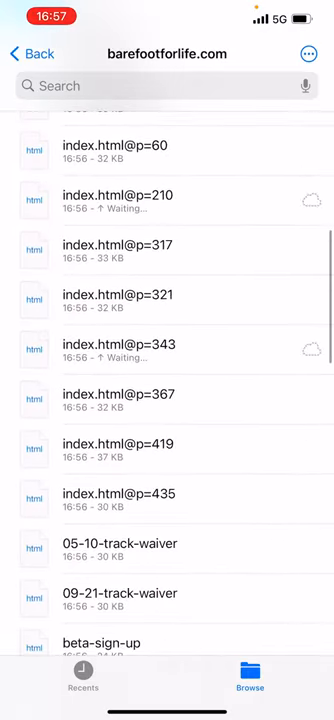
pyautogui.scroll(-3)
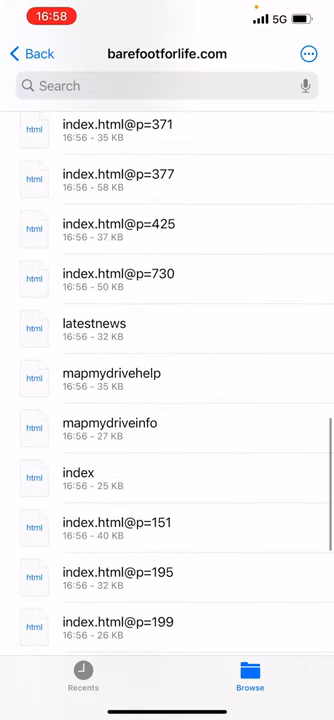
pyautogui.click(76, 472)
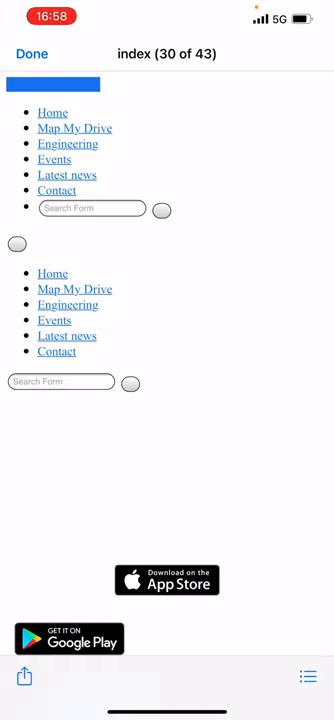
# Switch the preview to the mapmydrivehelp page and read its route help text
pyautogui.scroll(-3)
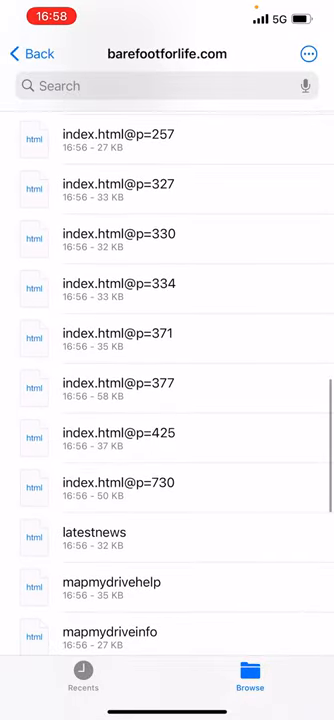
pyautogui.click(108, 584)
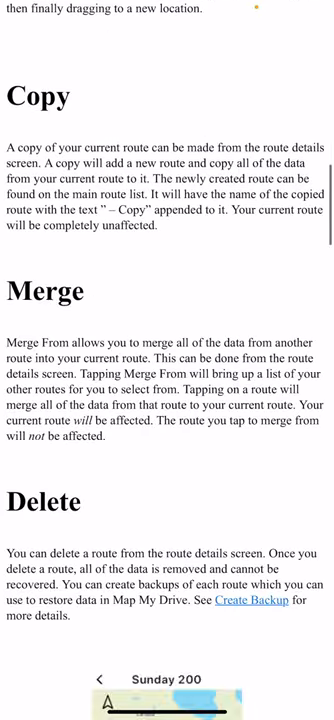
pyautogui.scroll(-3)
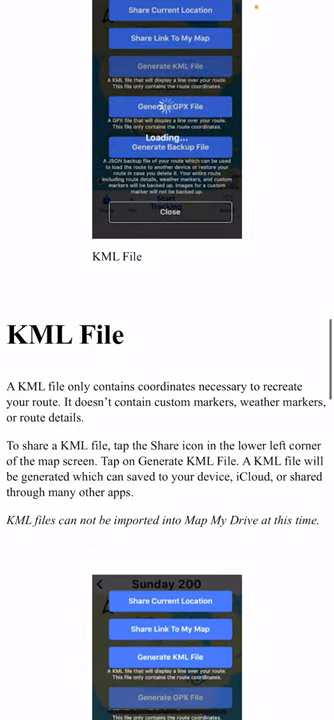